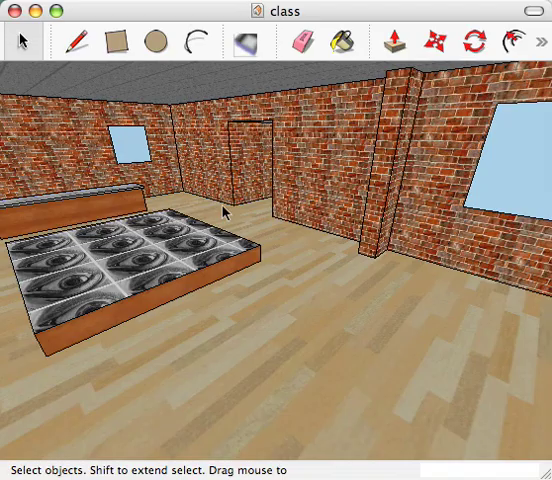
mouse_move(208, 206)
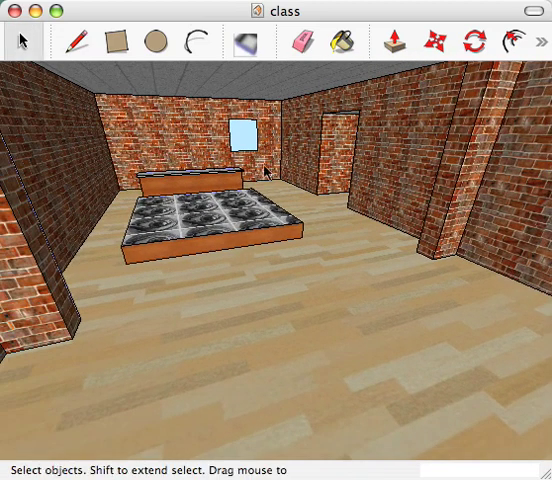
mouse_move(246, 44)
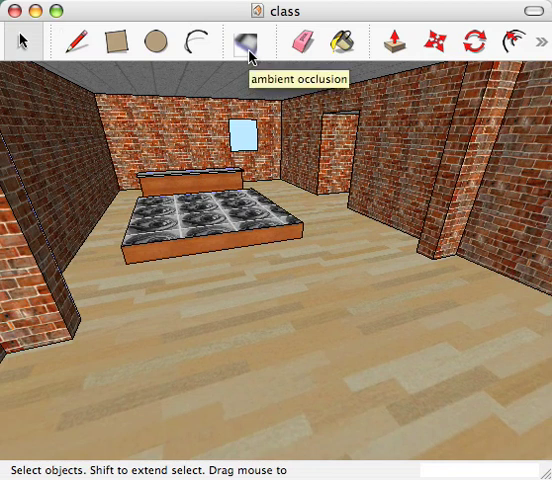
Light the bedroom with LightUp ambient occlusion and orbit to inspect the soft shading
left_click(240, 40)
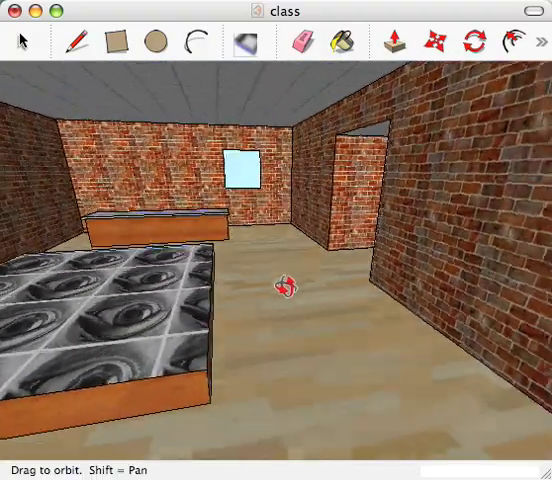
left_click_drag(282, 288, 296, 288)
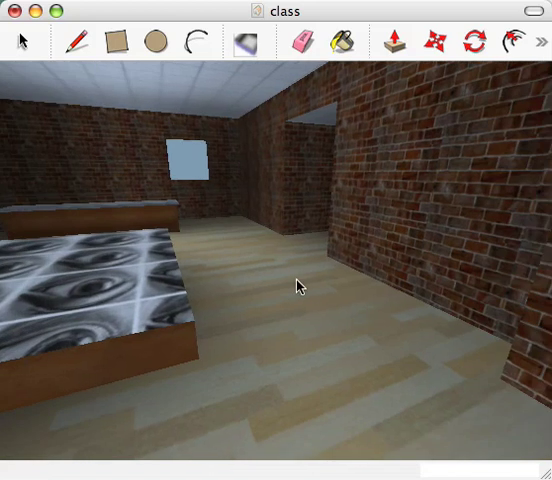